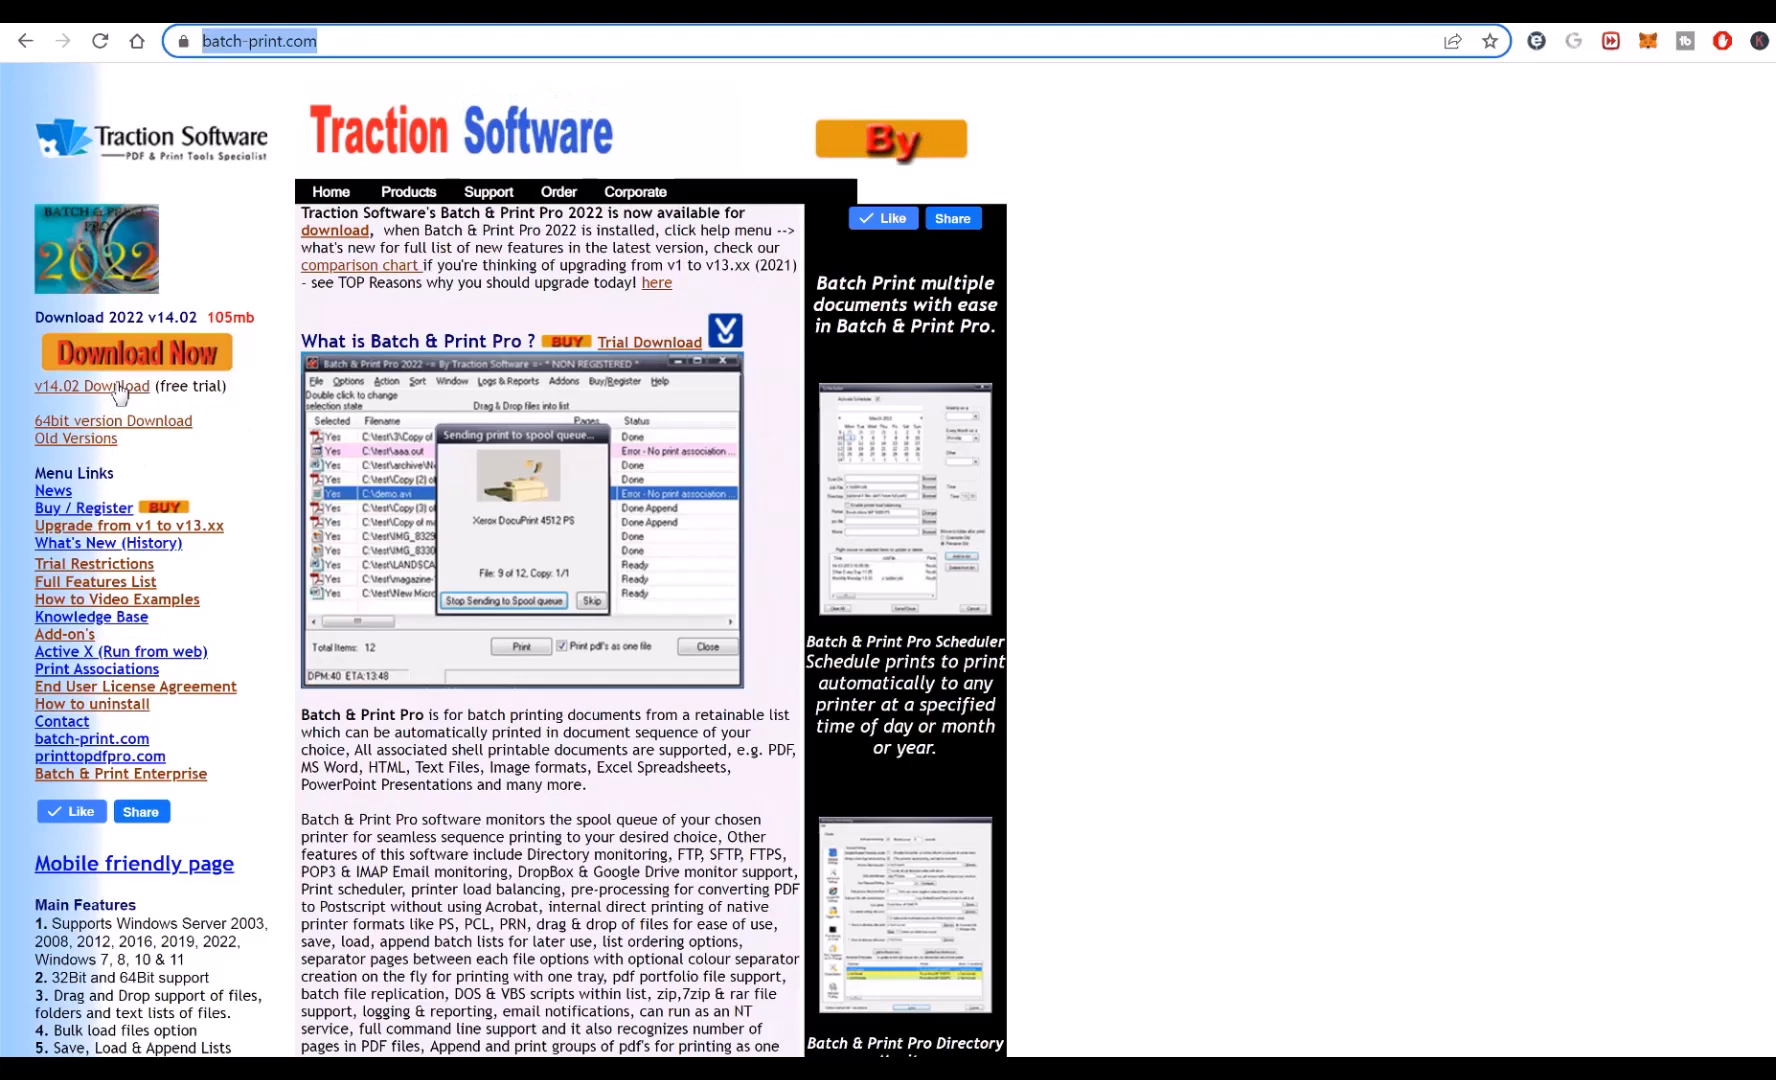
# Run the v14.02 installer, accept the license, skip registration and finish setup.
pyautogui.click(137, 351)
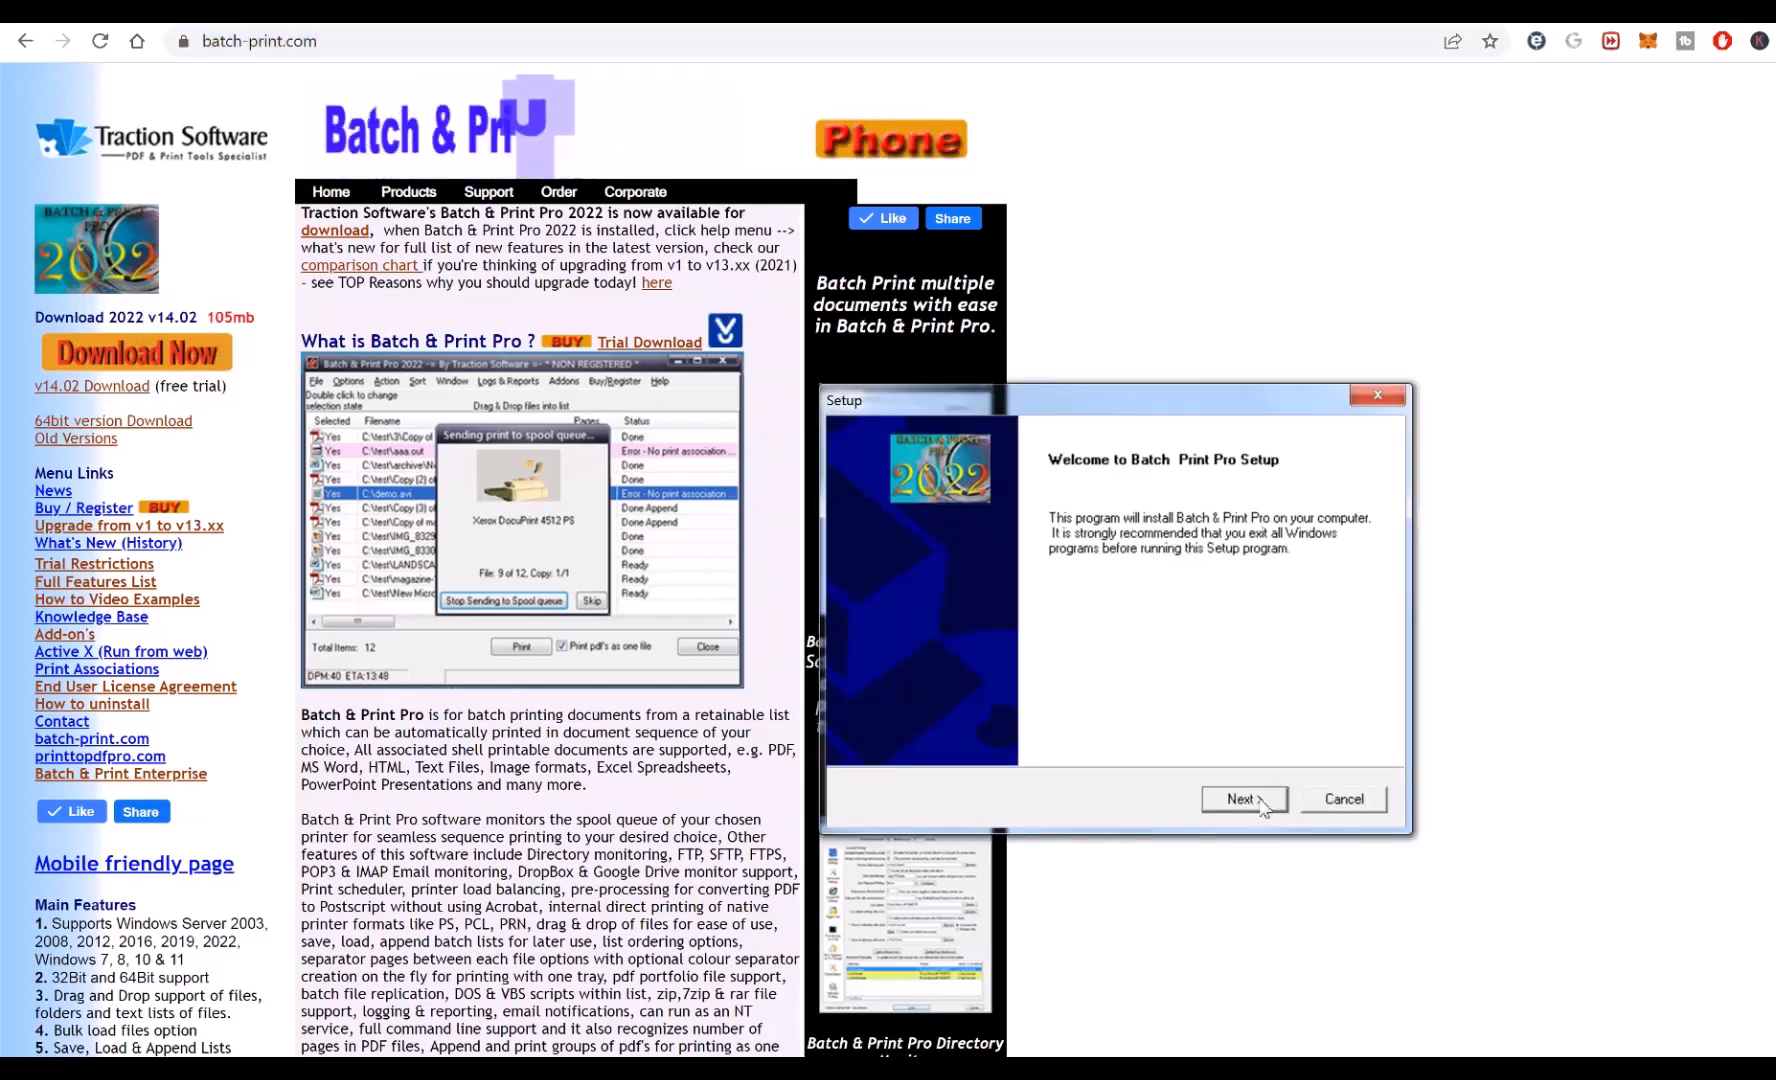
pyautogui.click(1244, 798)
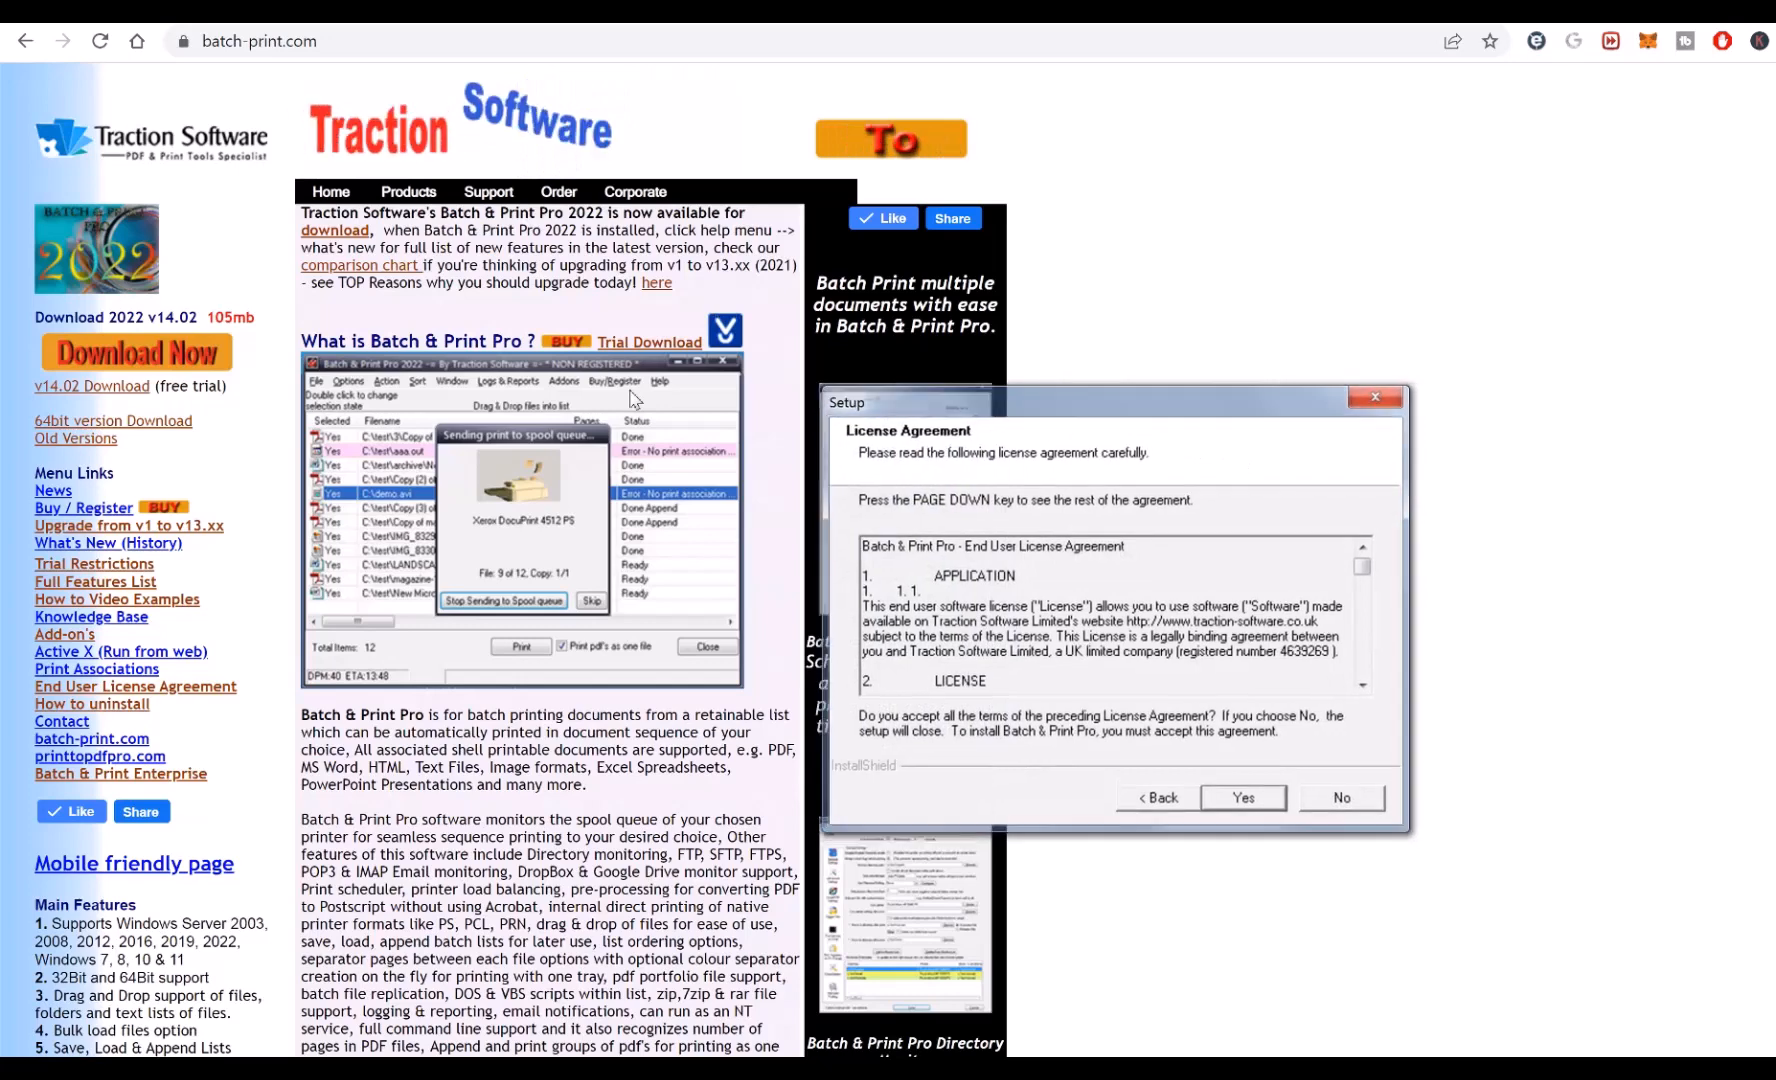
pyautogui.click(1243, 798)
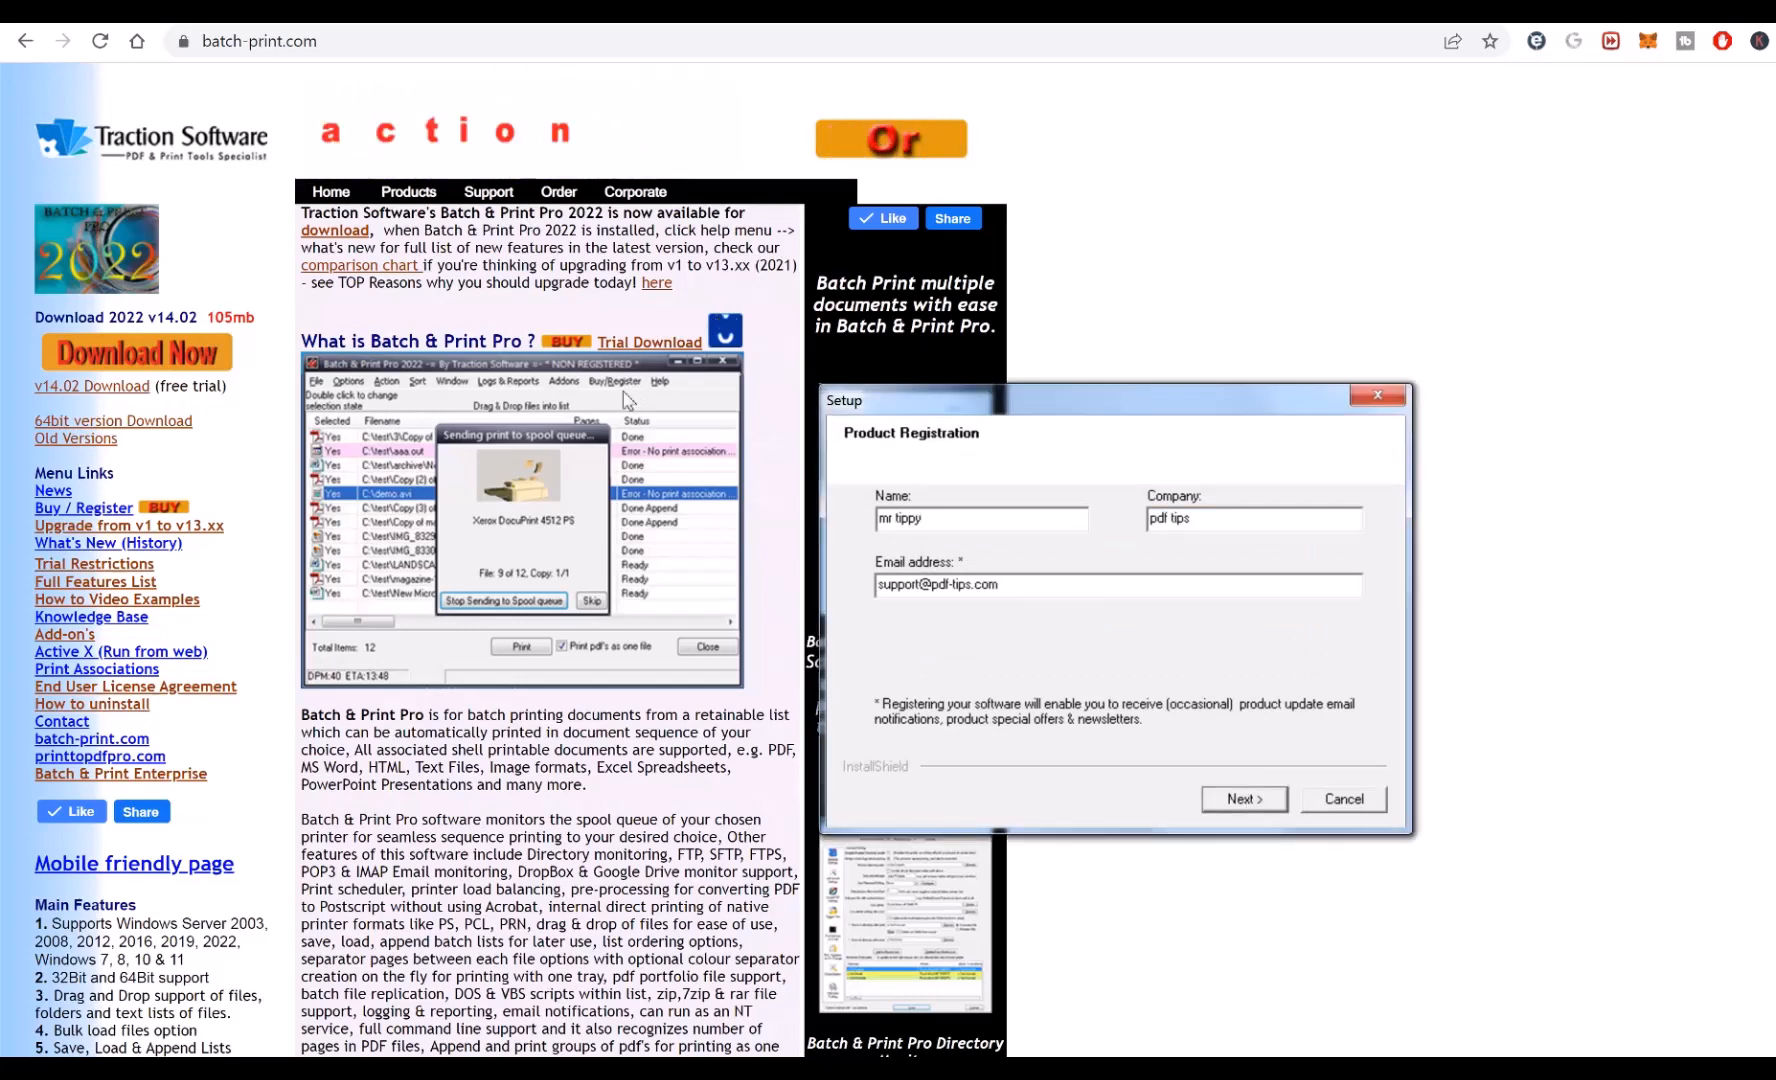
pyautogui.click(1243, 798)
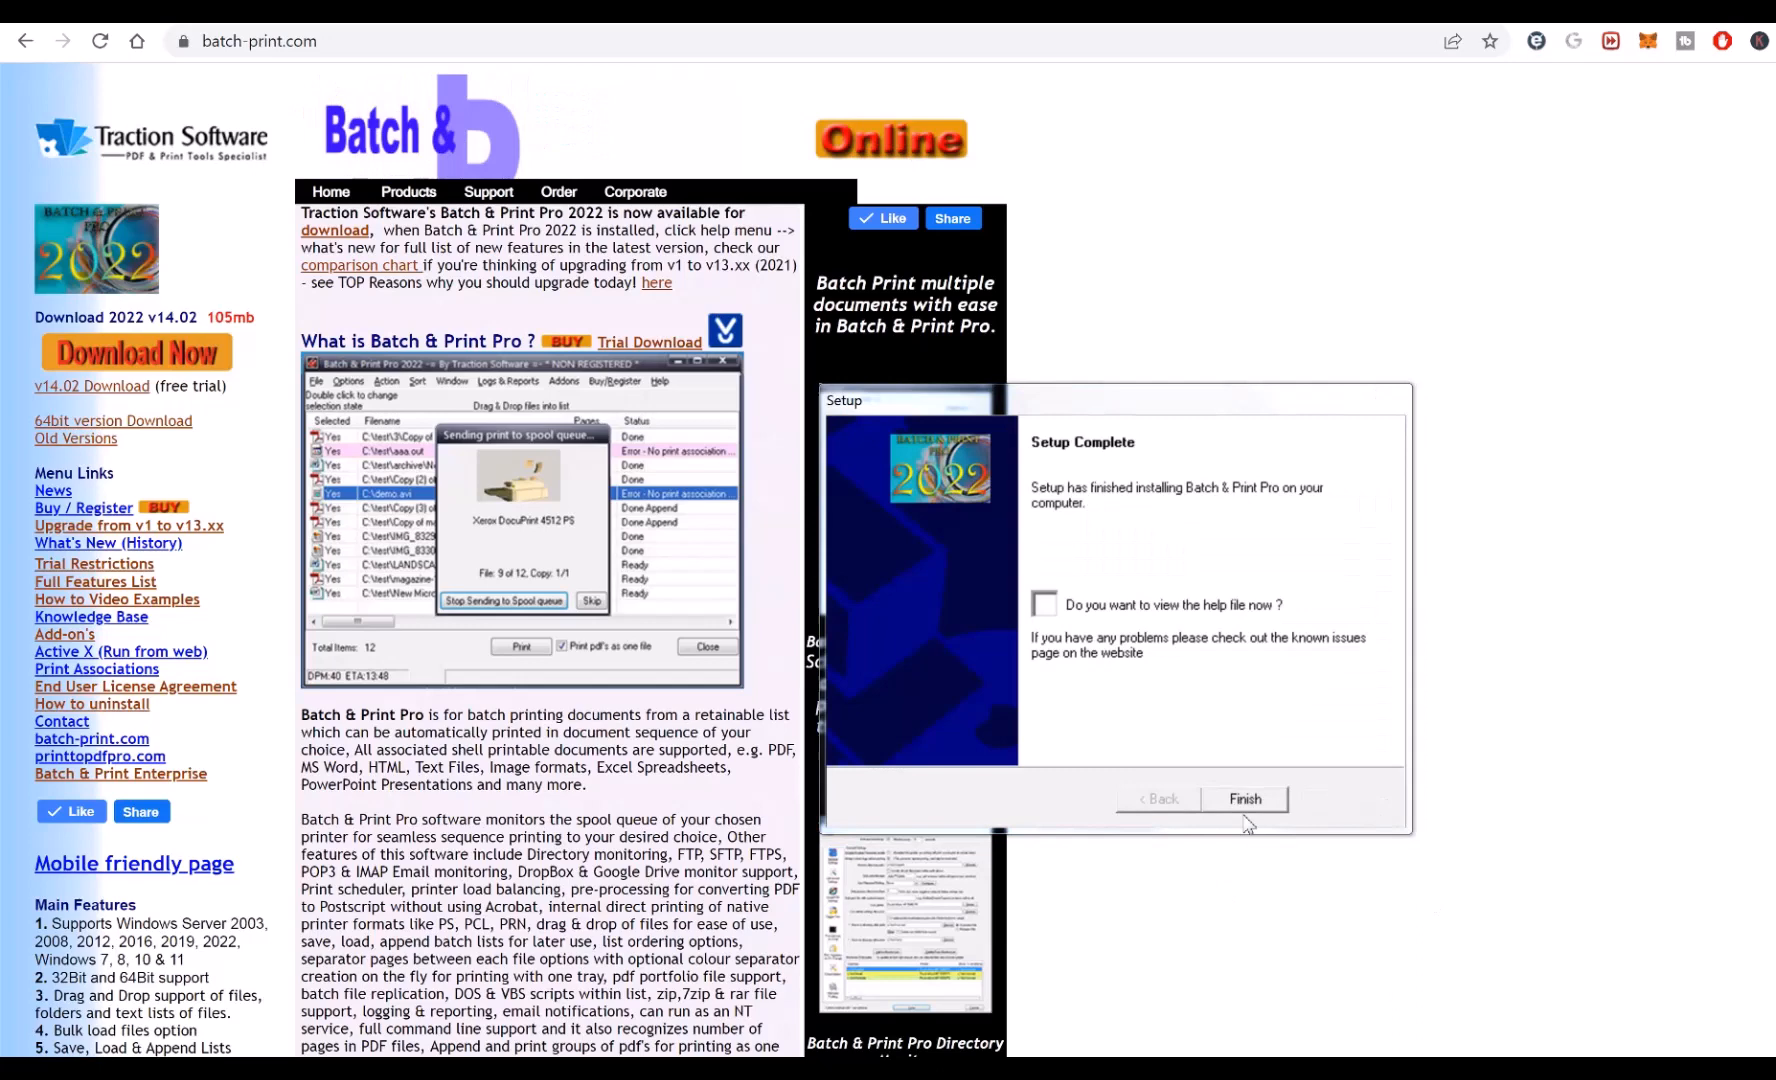
pyautogui.click(1244, 798)
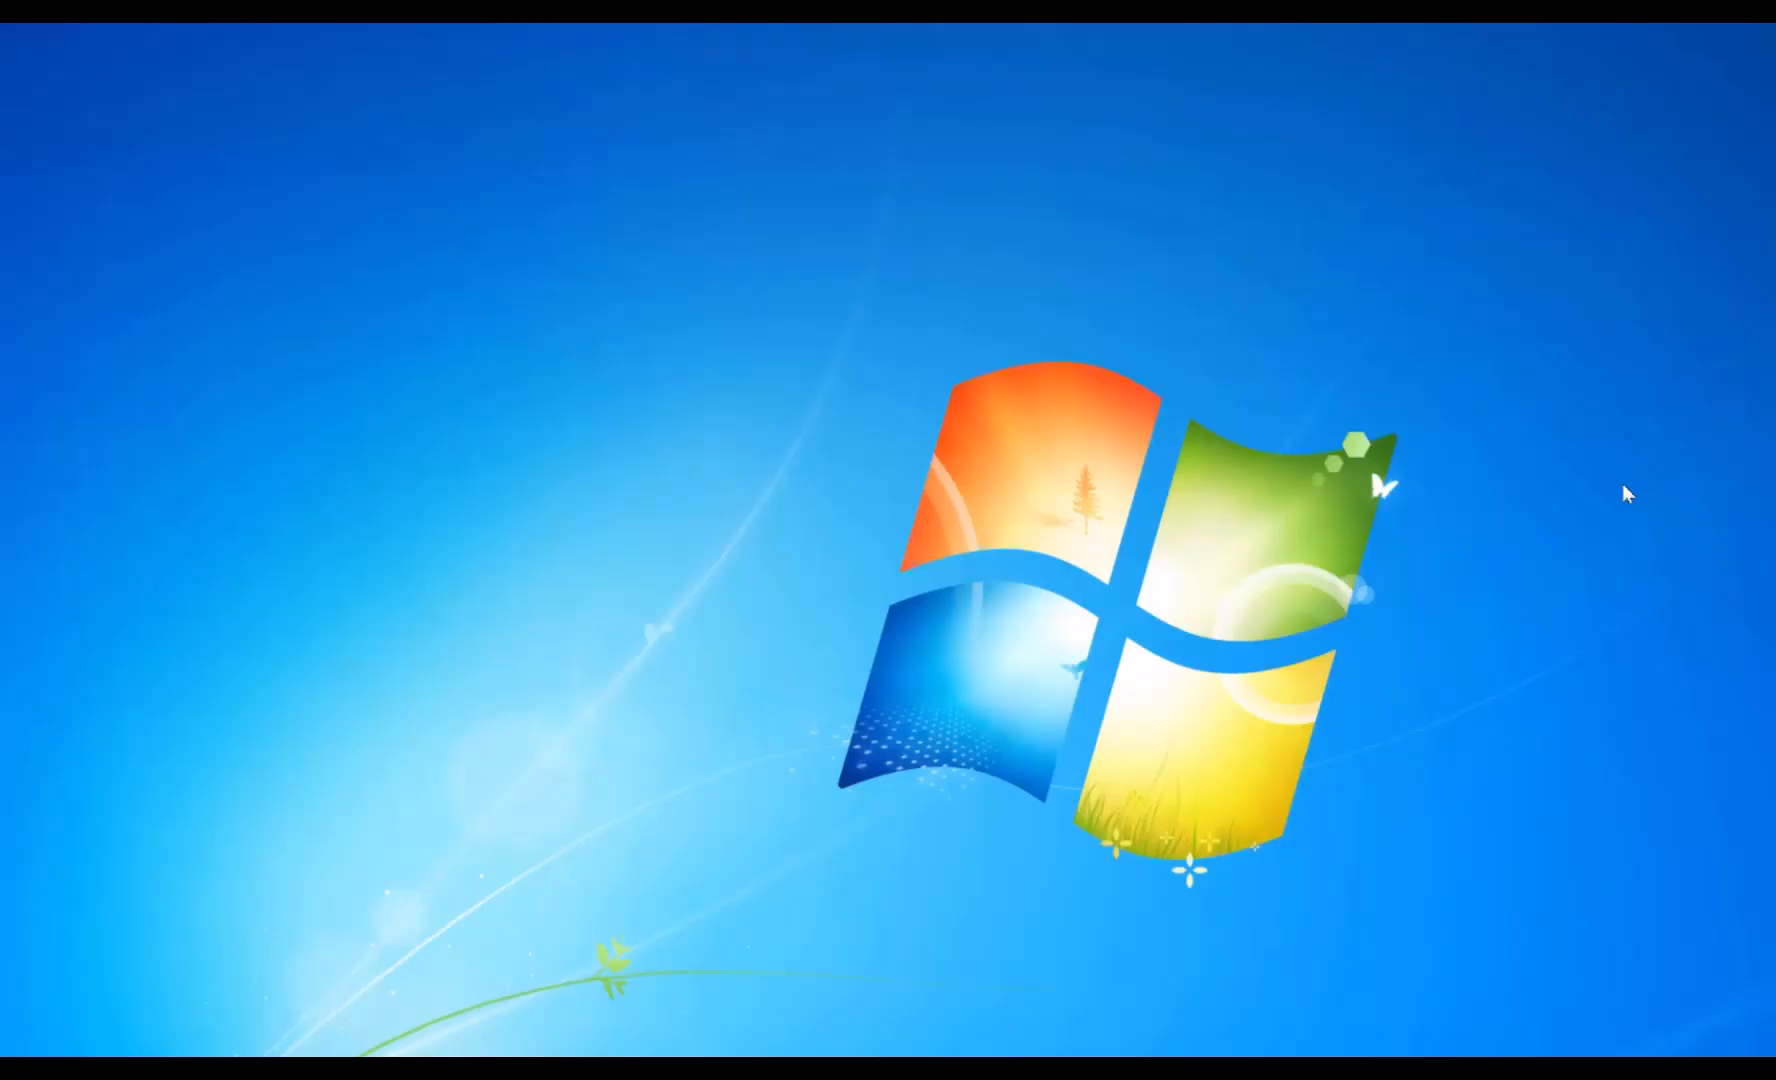
# Launch Batch & Print Pro and add the 11 demo1 PDFs to its file list.
pyautogui.click(23, 1070)
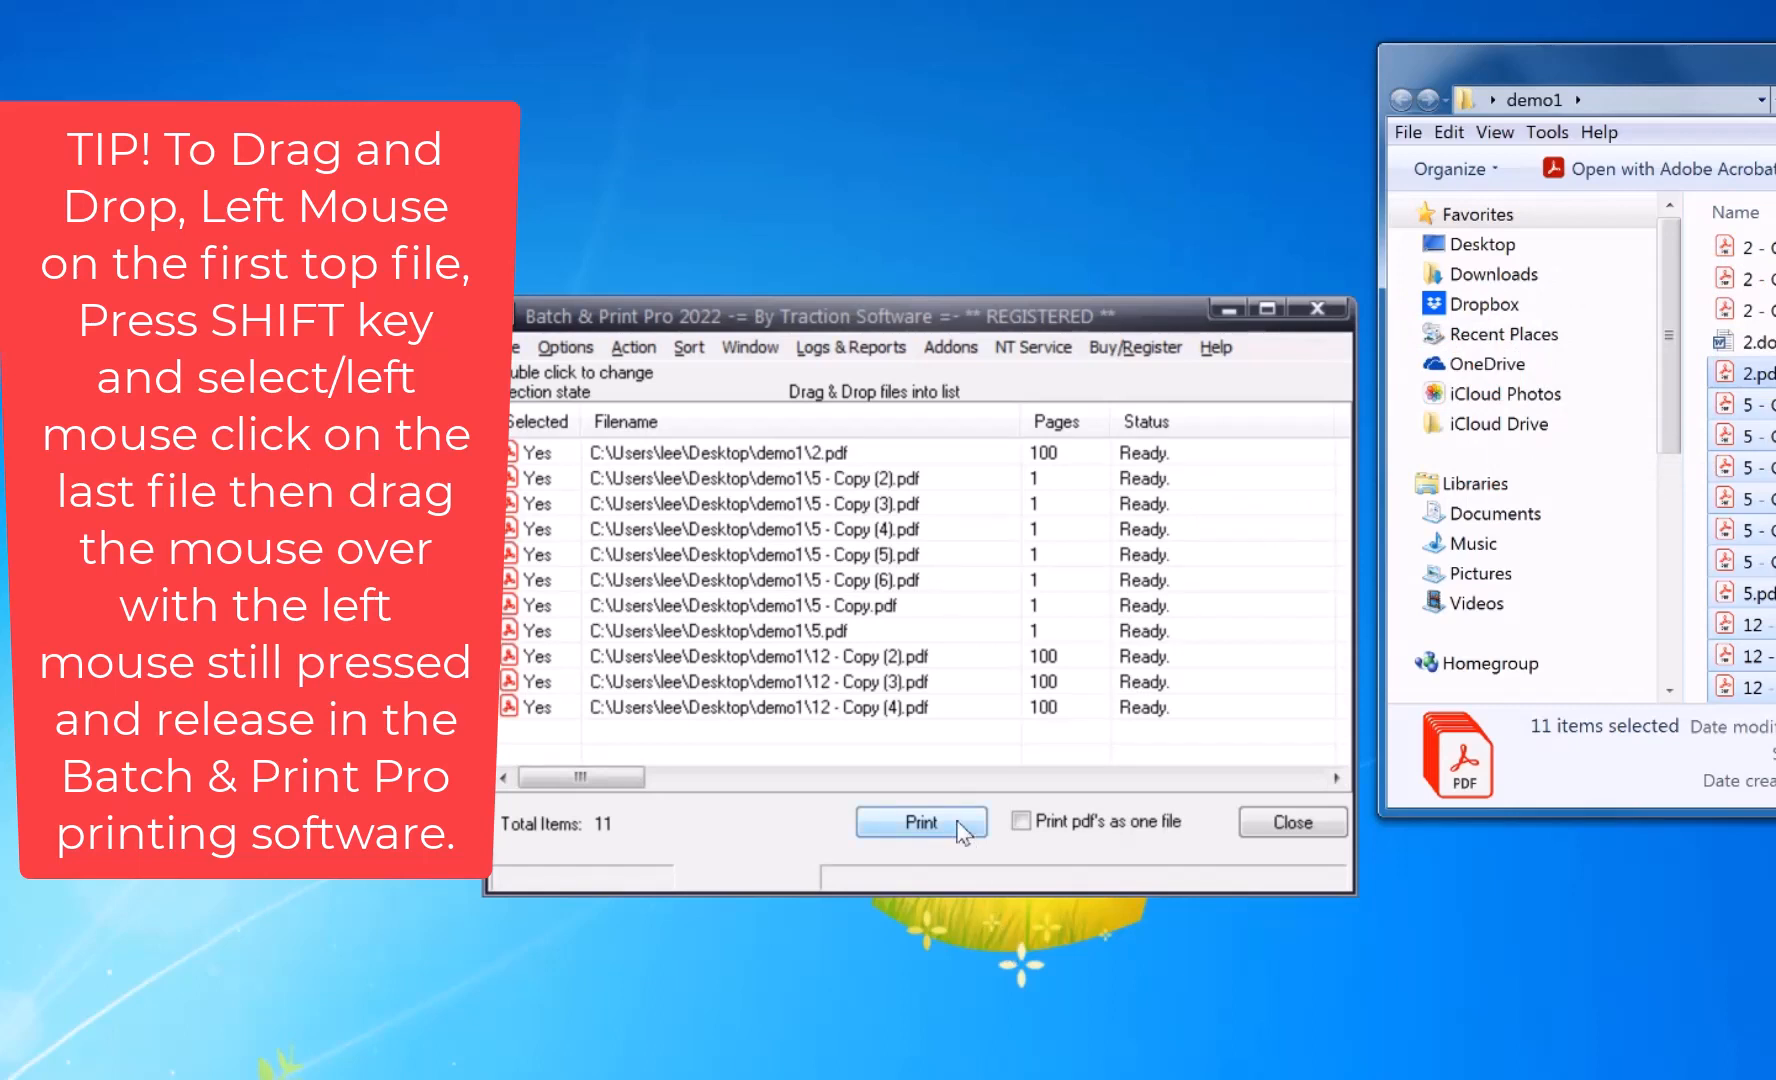
# Print the eleven listed PDFs to the Xerox WorkCentre 5855 PS until all show Done.
pyautogui.click(920, 822)
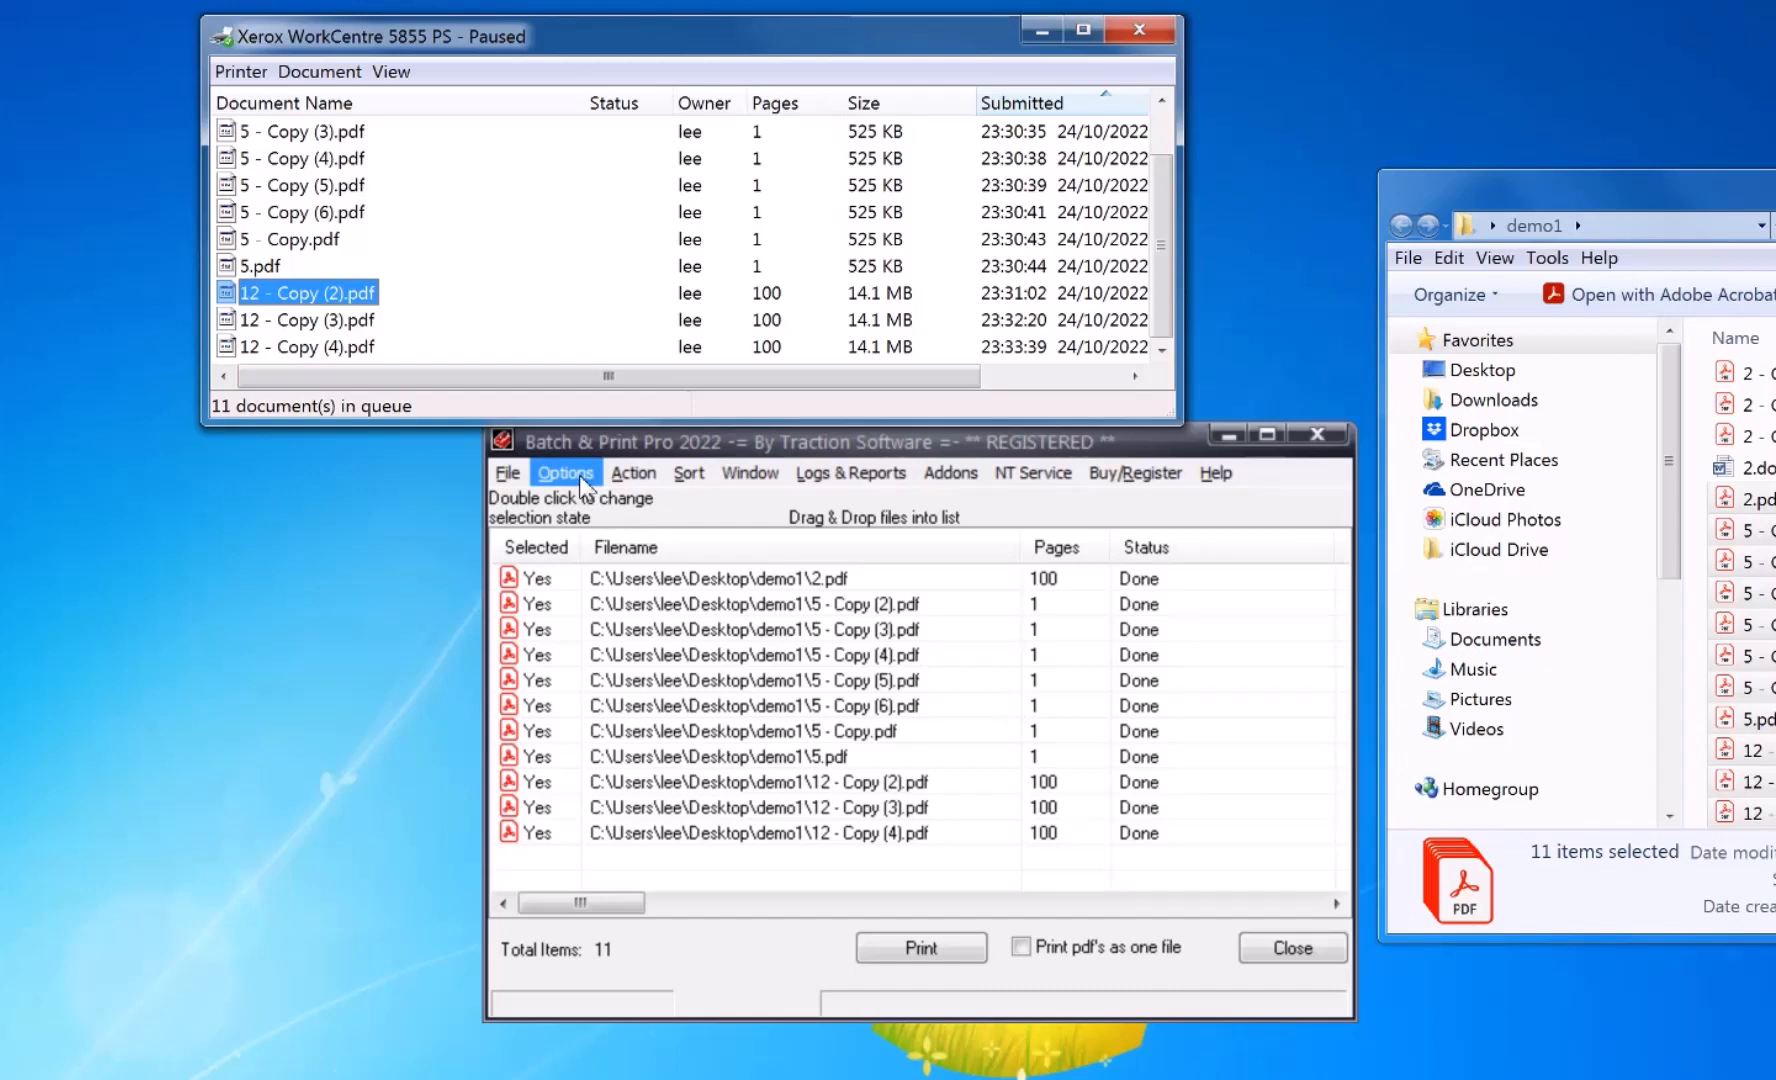
# Enable 'Use RAW internal spooling for .pdf files' in Printing options, accept the warning and save.
pyautogui.click(565, 472)
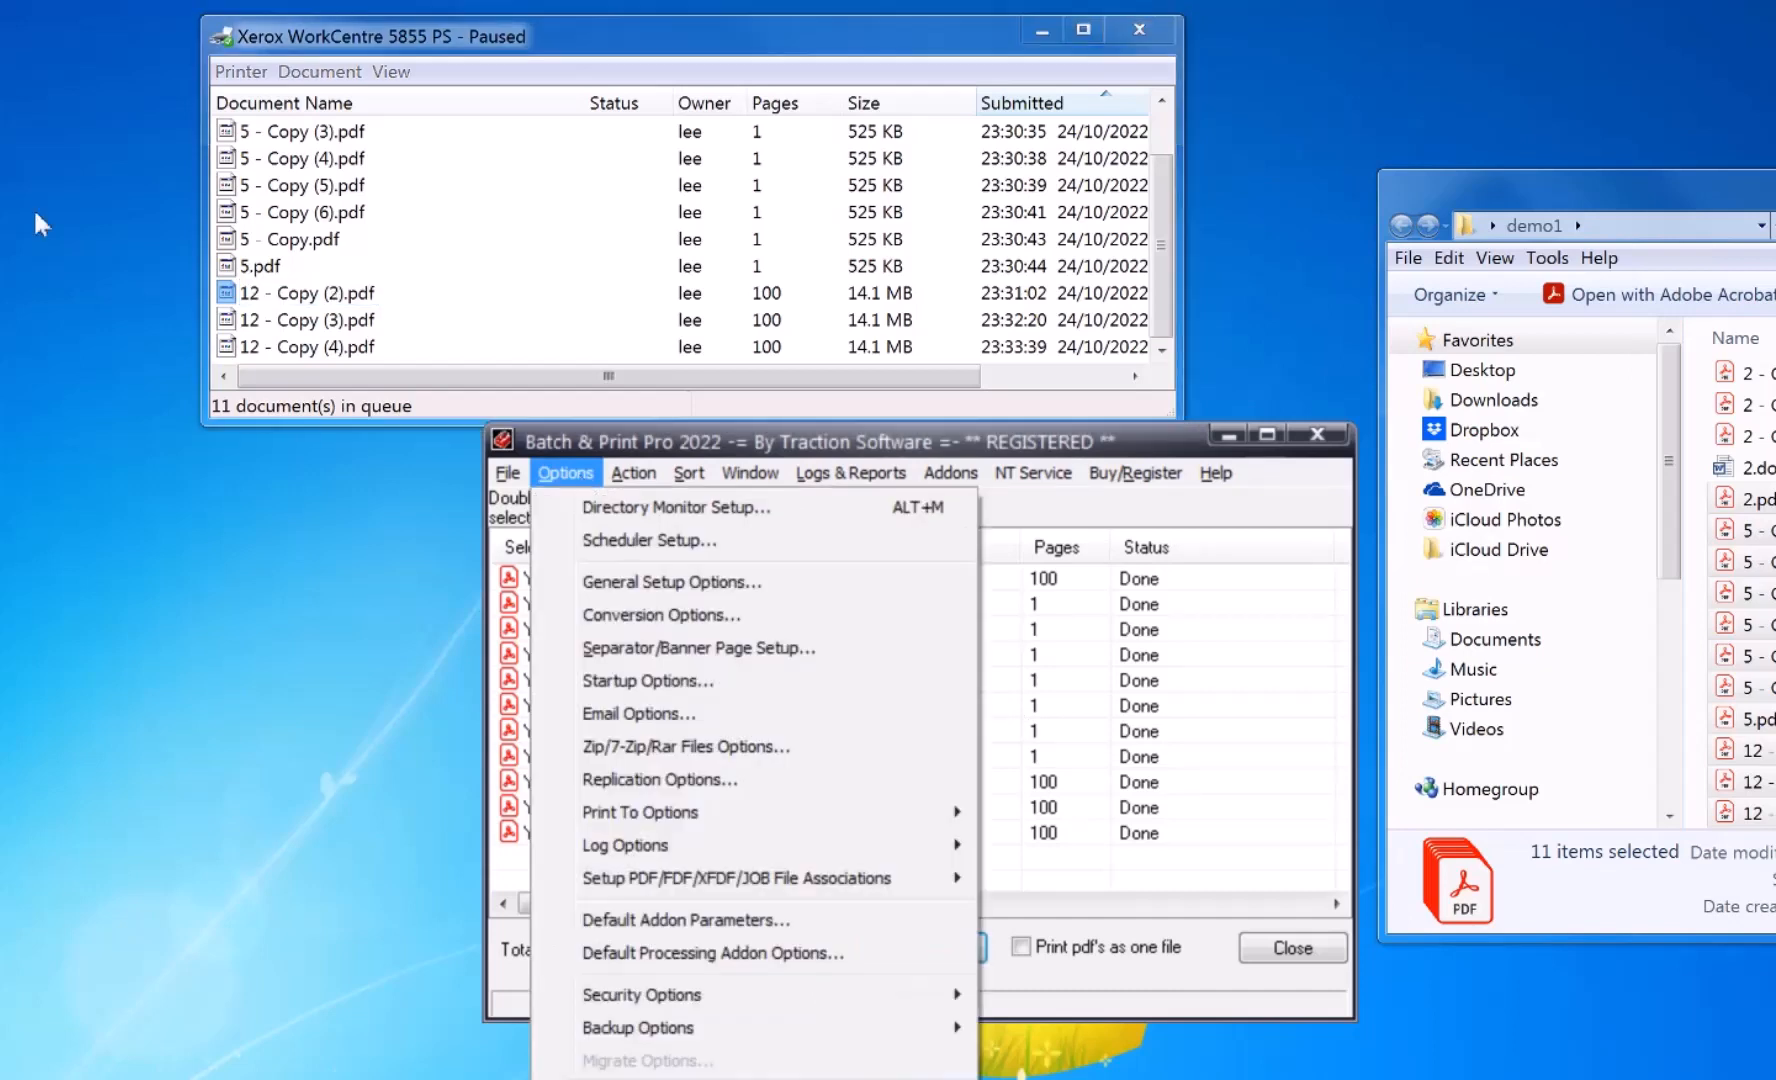
pyautogui.click(669, 581)
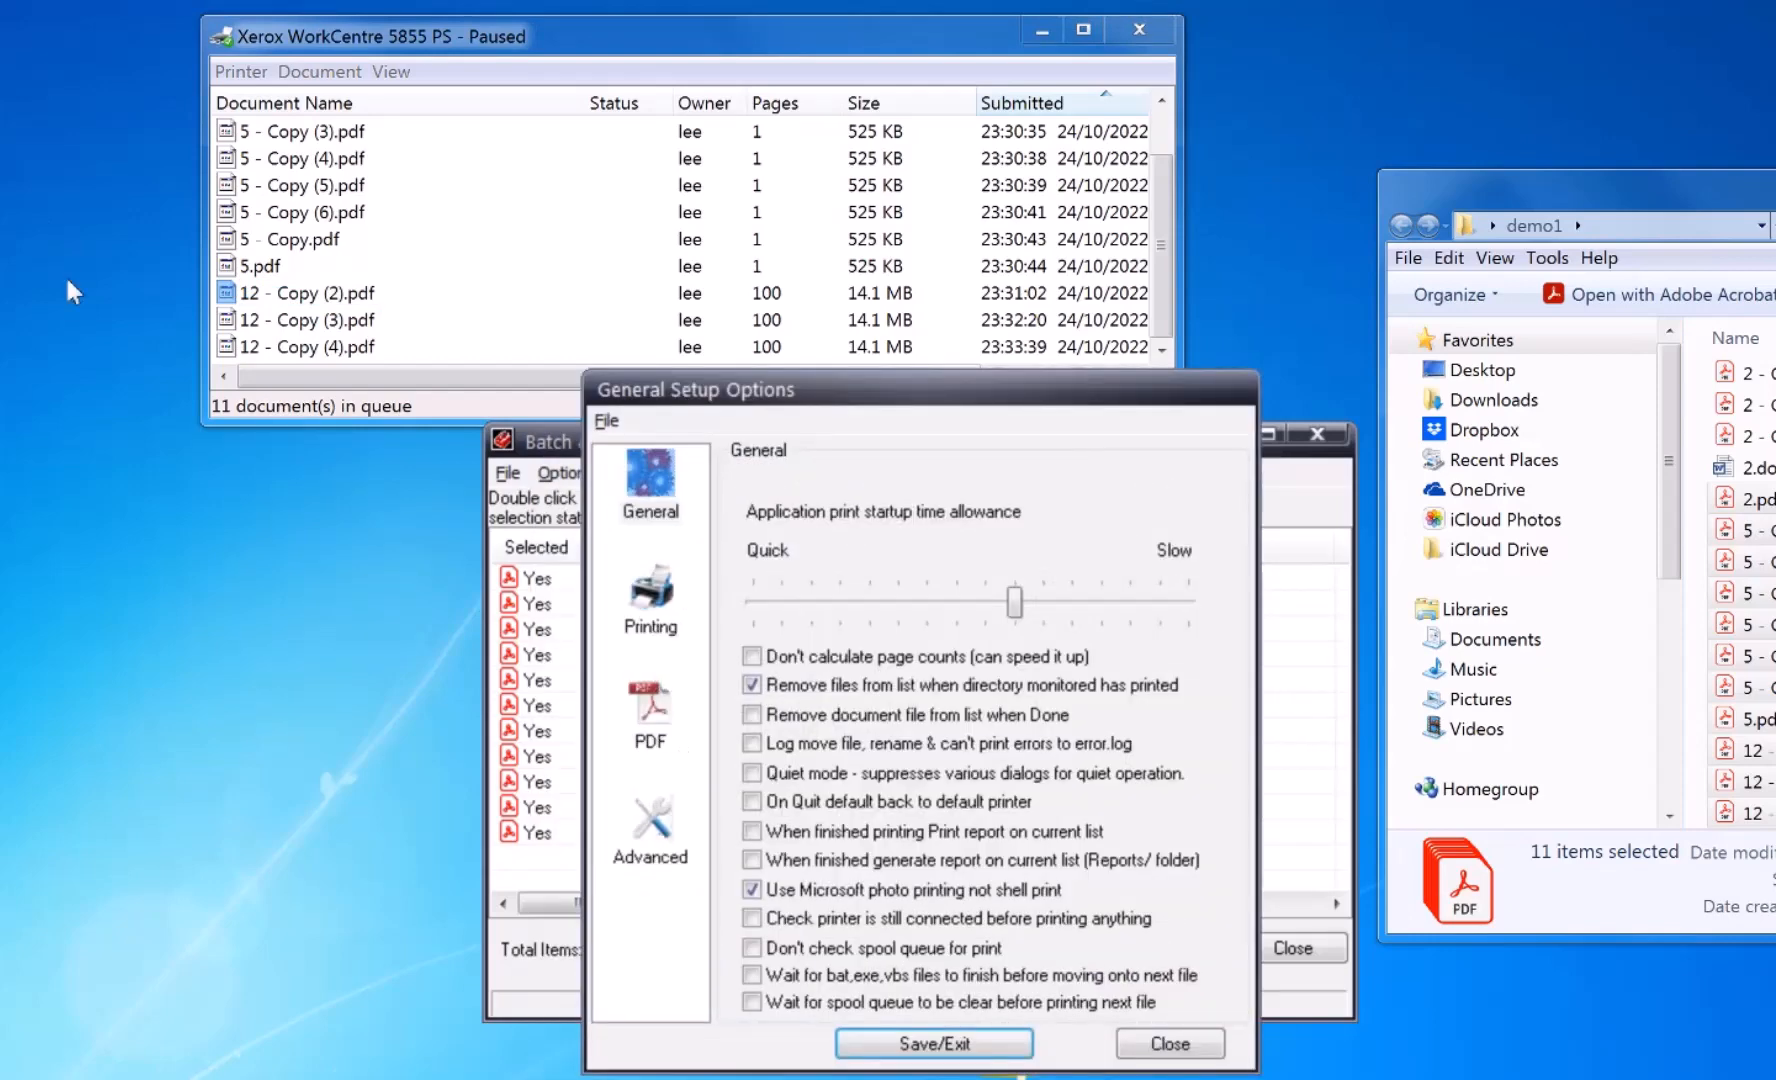
pyautogui.click(650, 589)
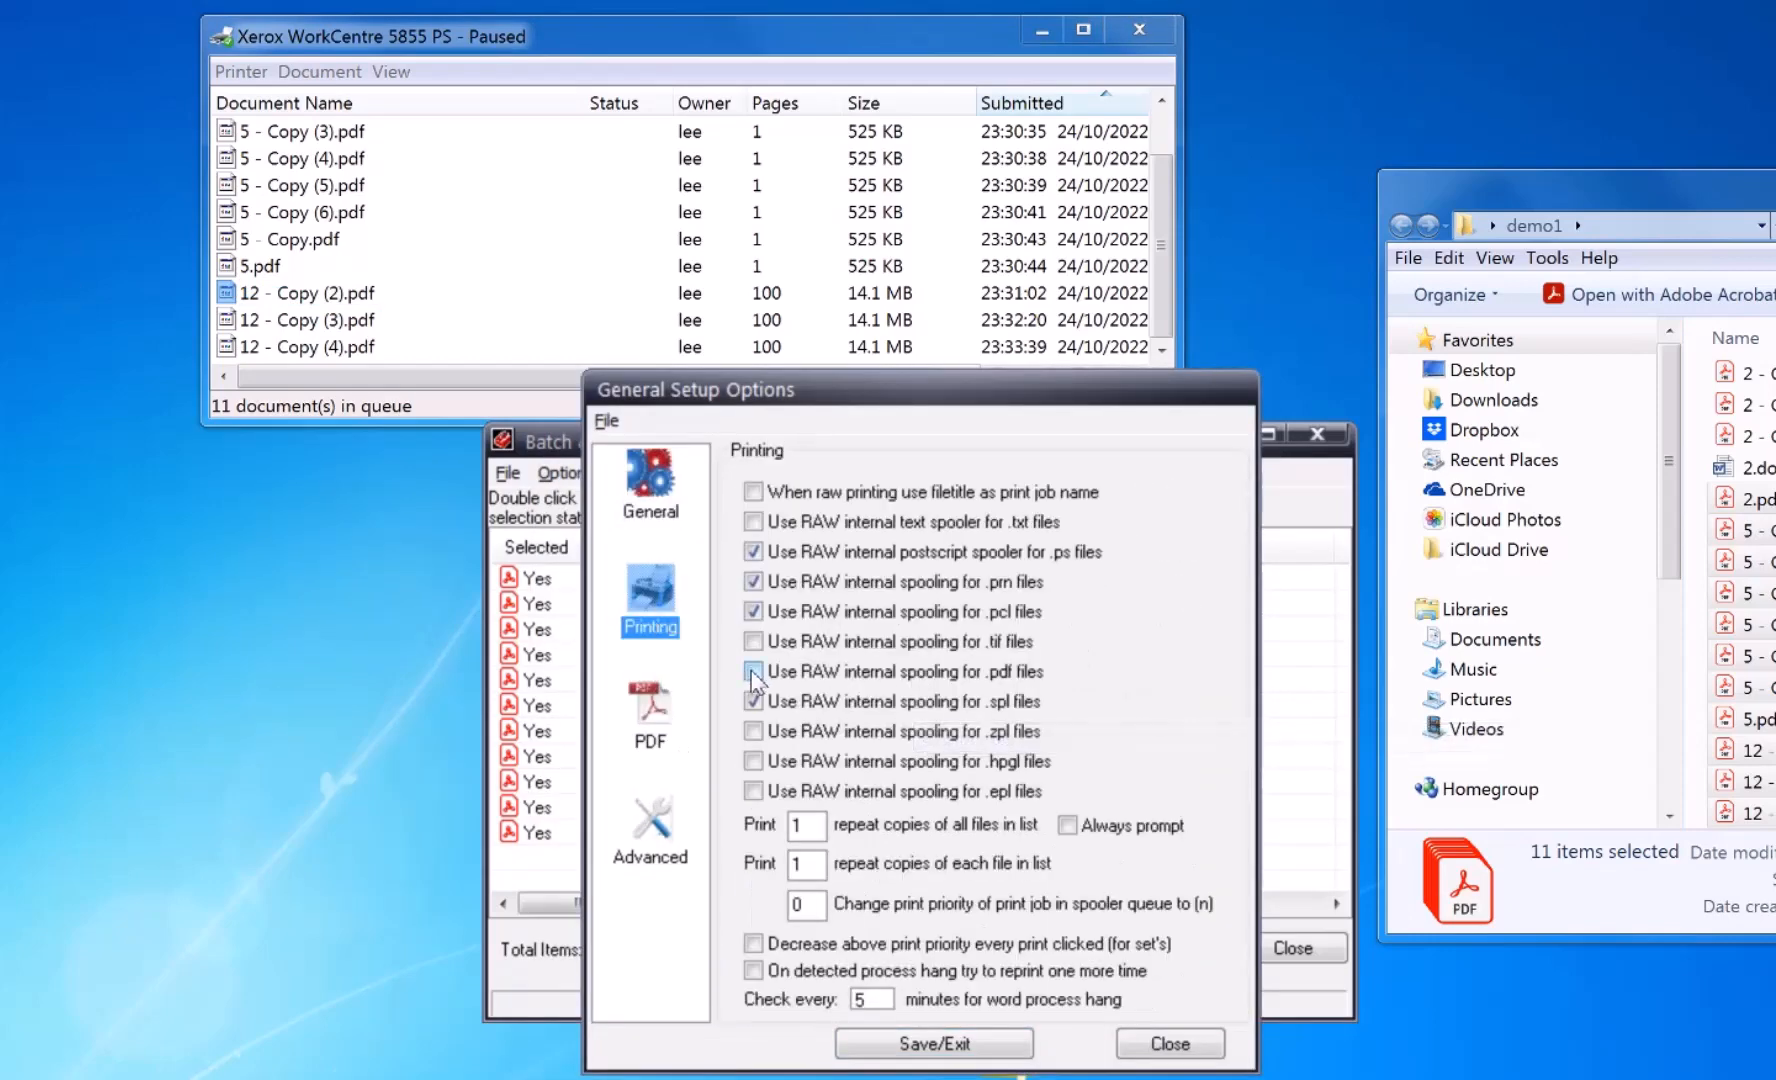
pyautogui.click(754, 670)
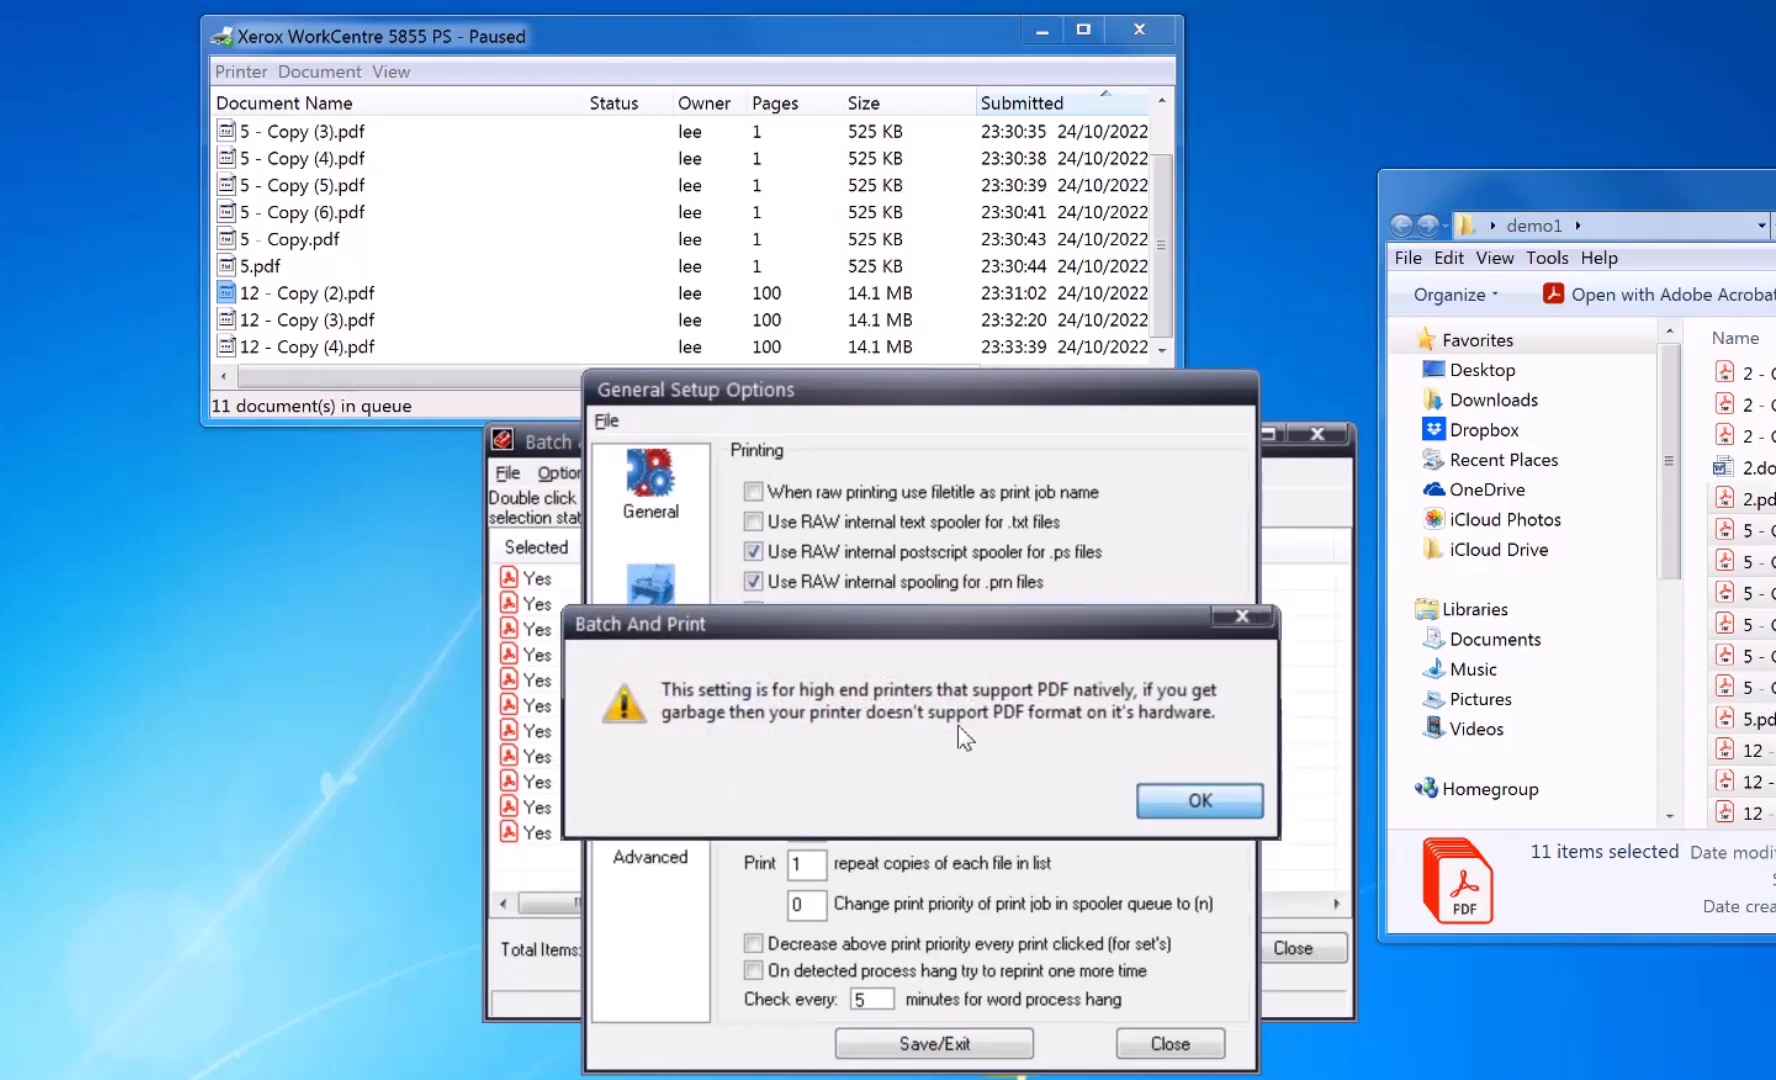
pyautogui.click(1197, 800)
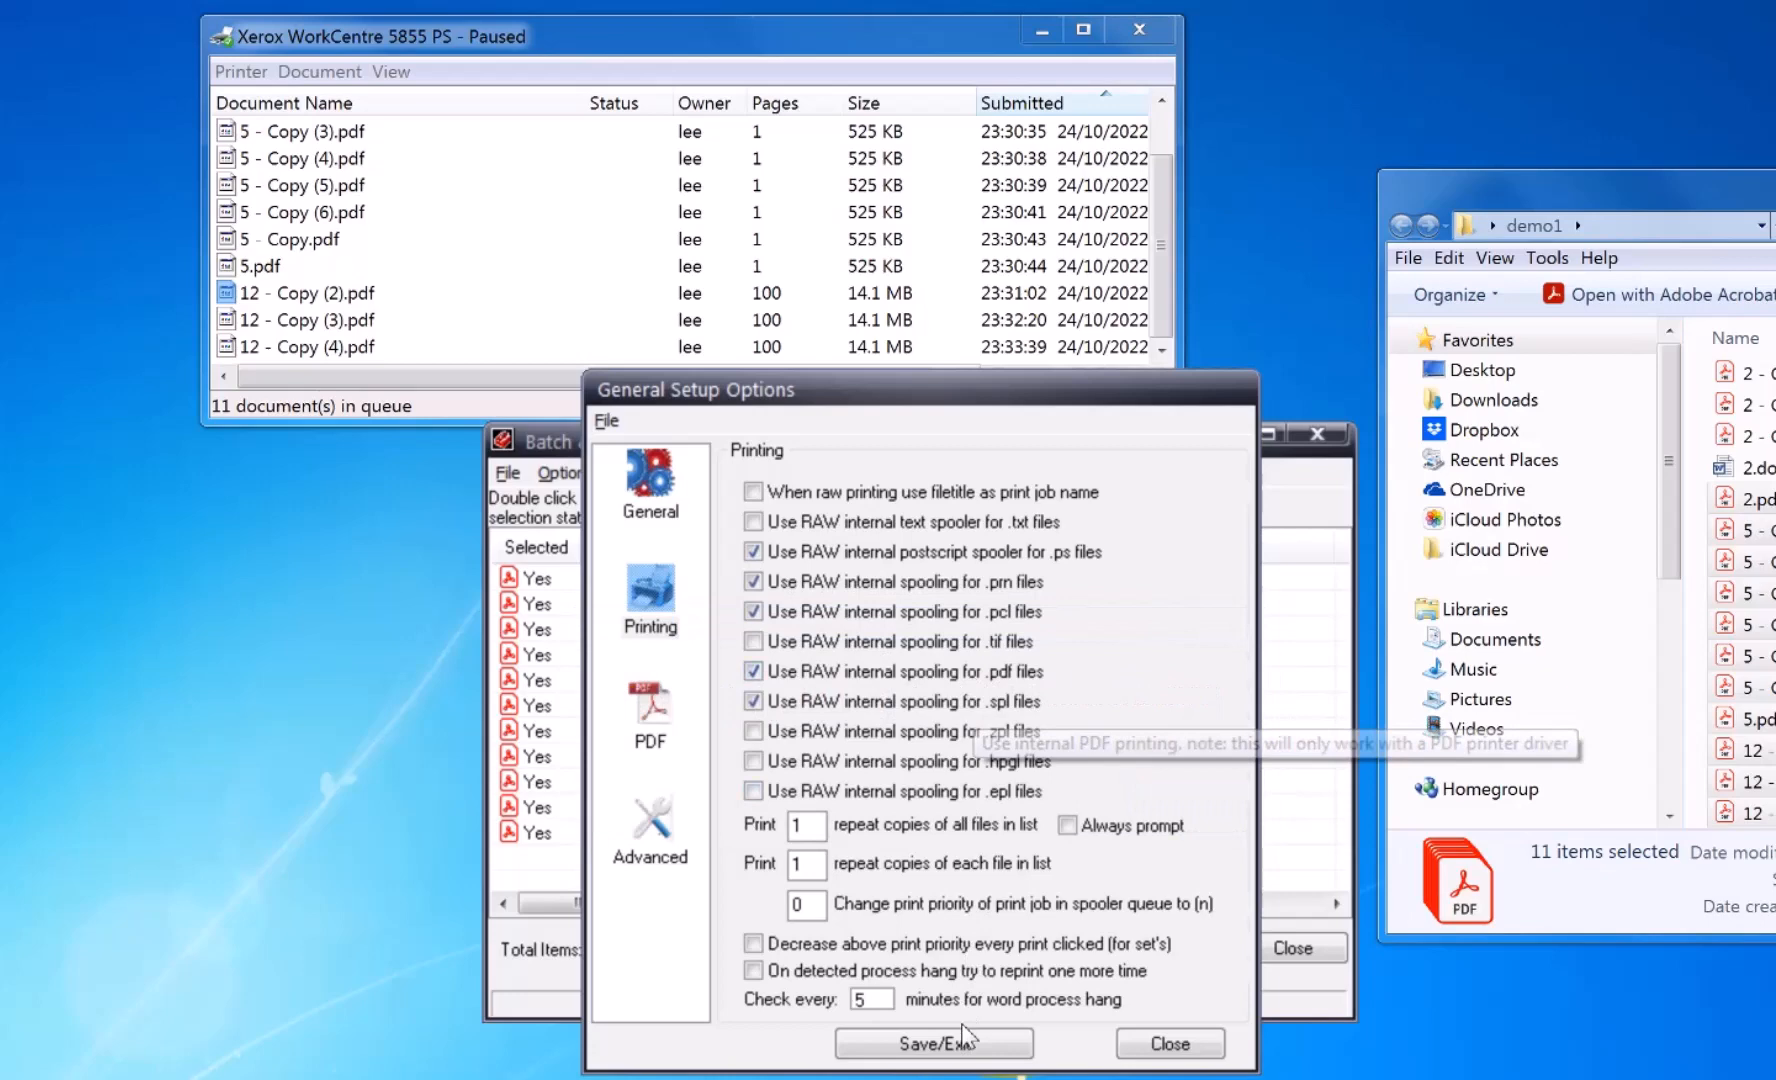
pyautogui.click(1167, 1043)
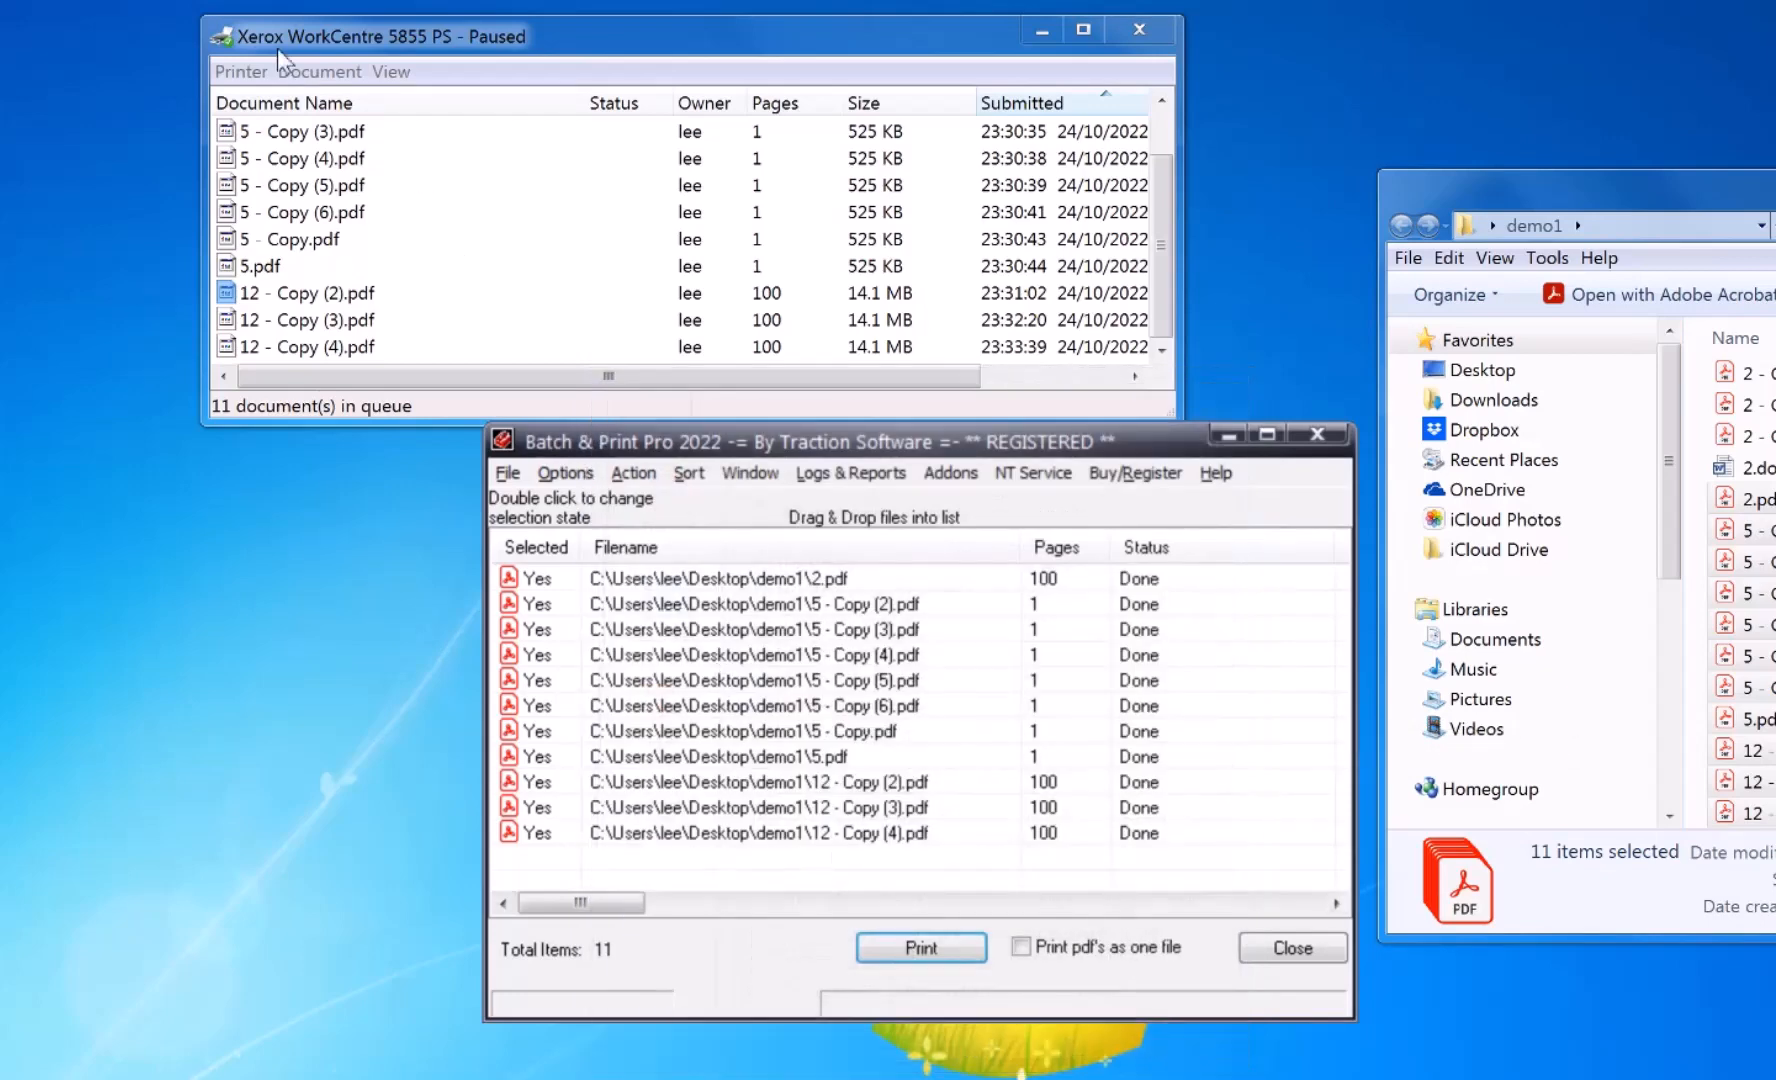
# Cancel the old Xerox queue jobs and print the eleven PDFs again.
pyautogui.click(921, 948)
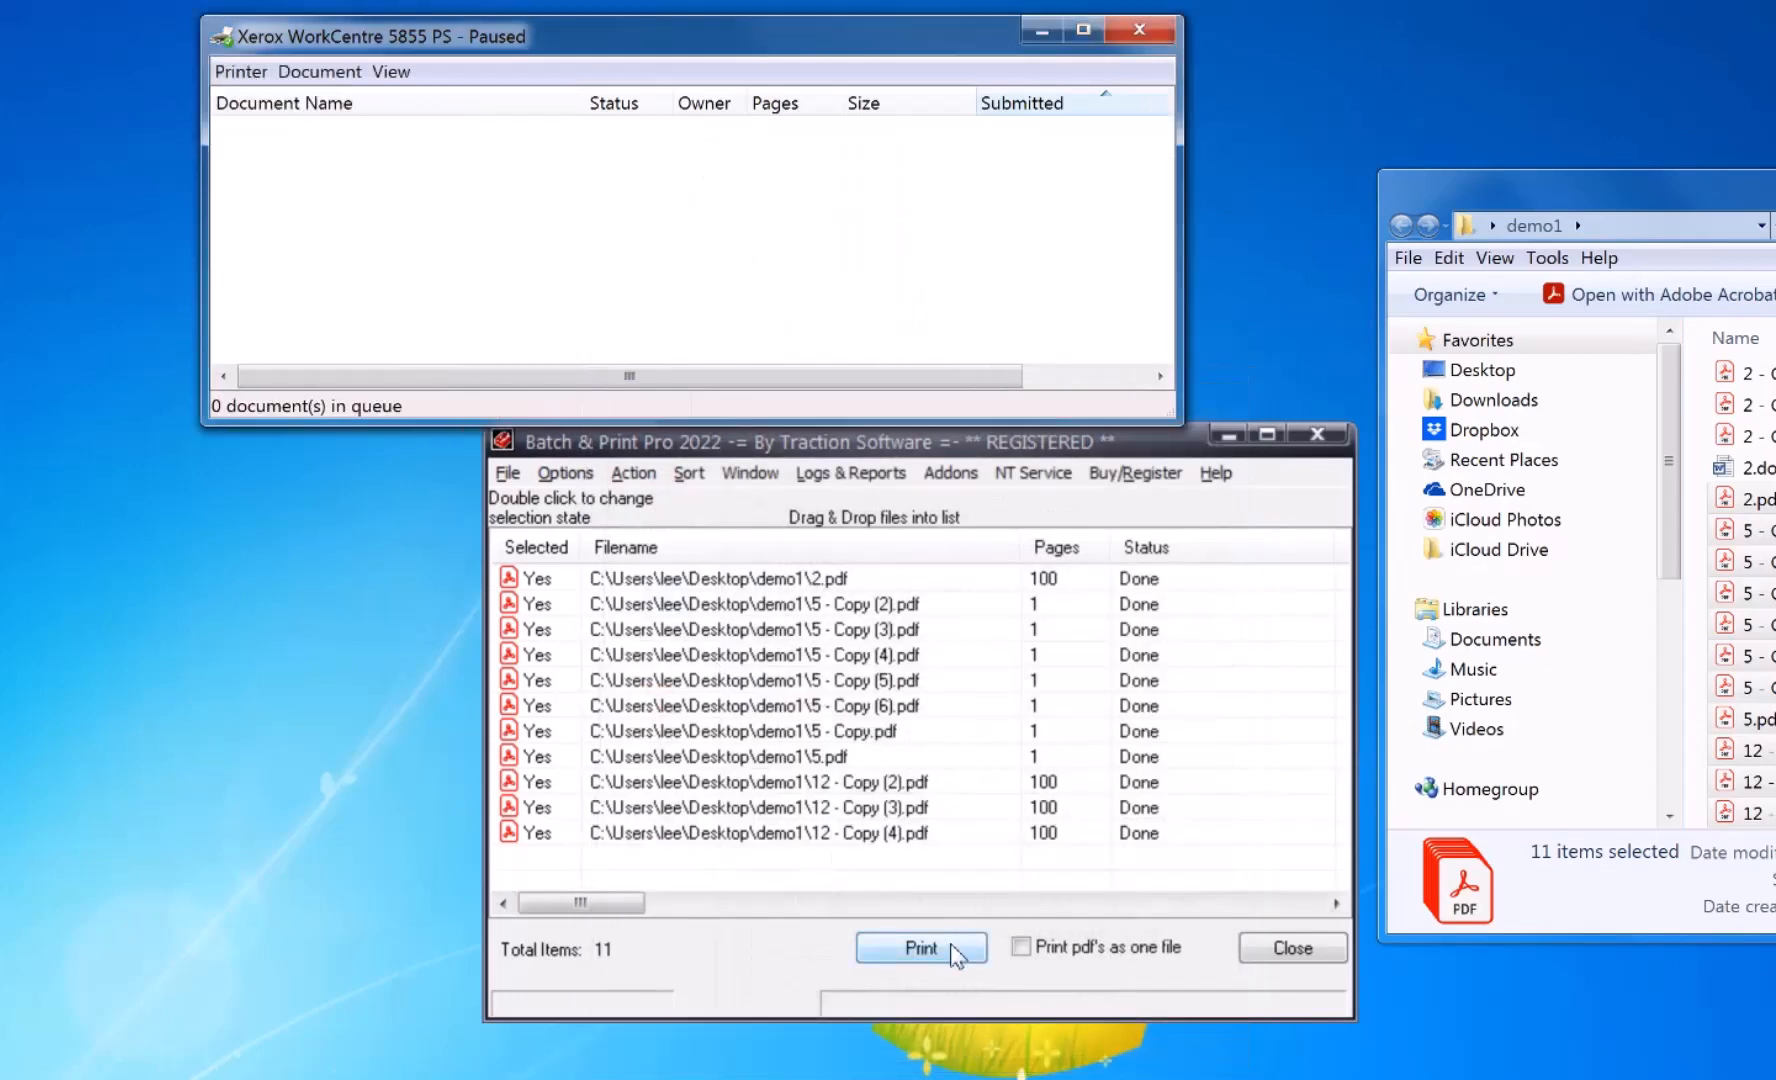
pyautogui.click(921, 948)
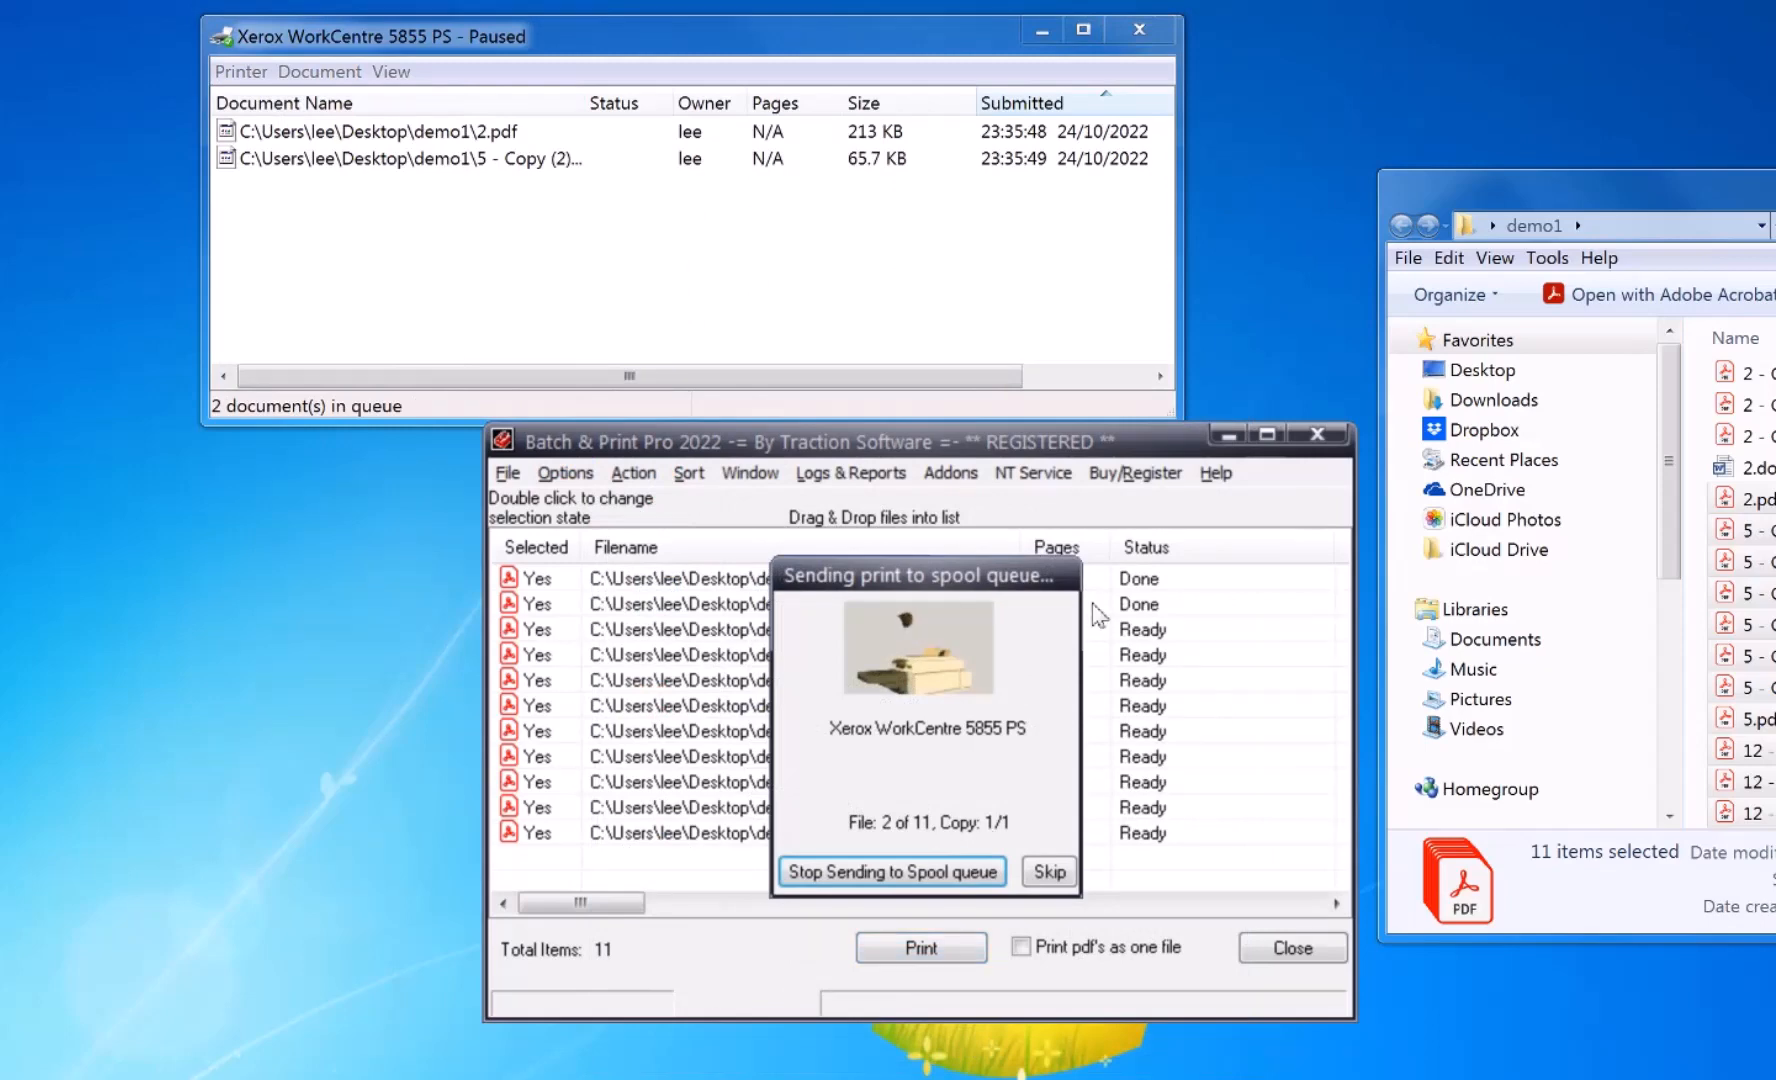